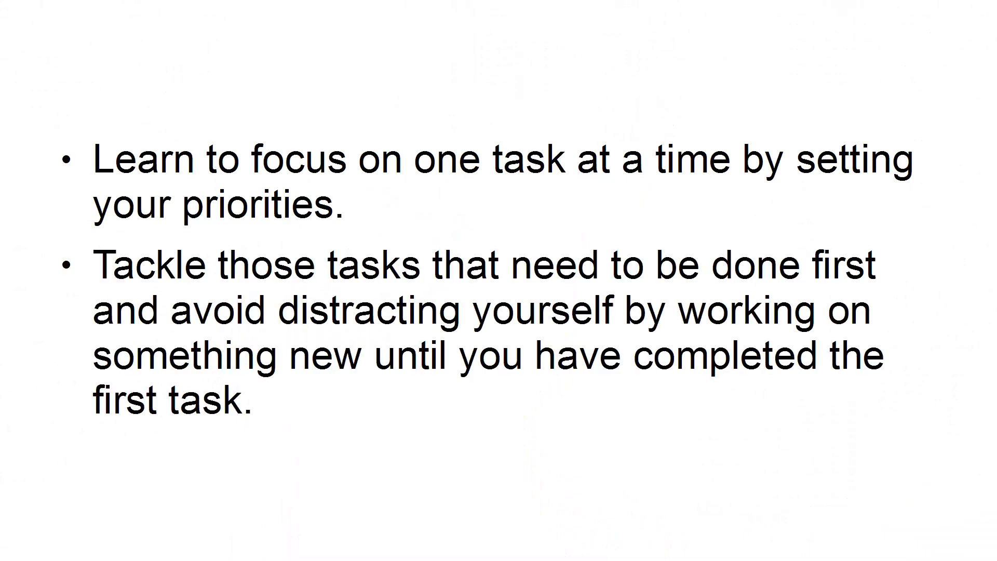
key("Right")
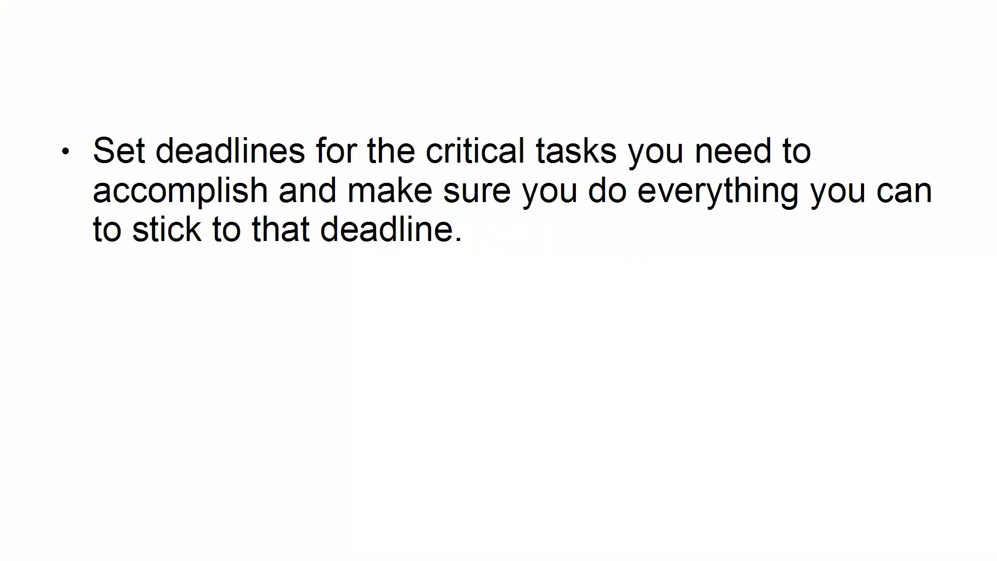